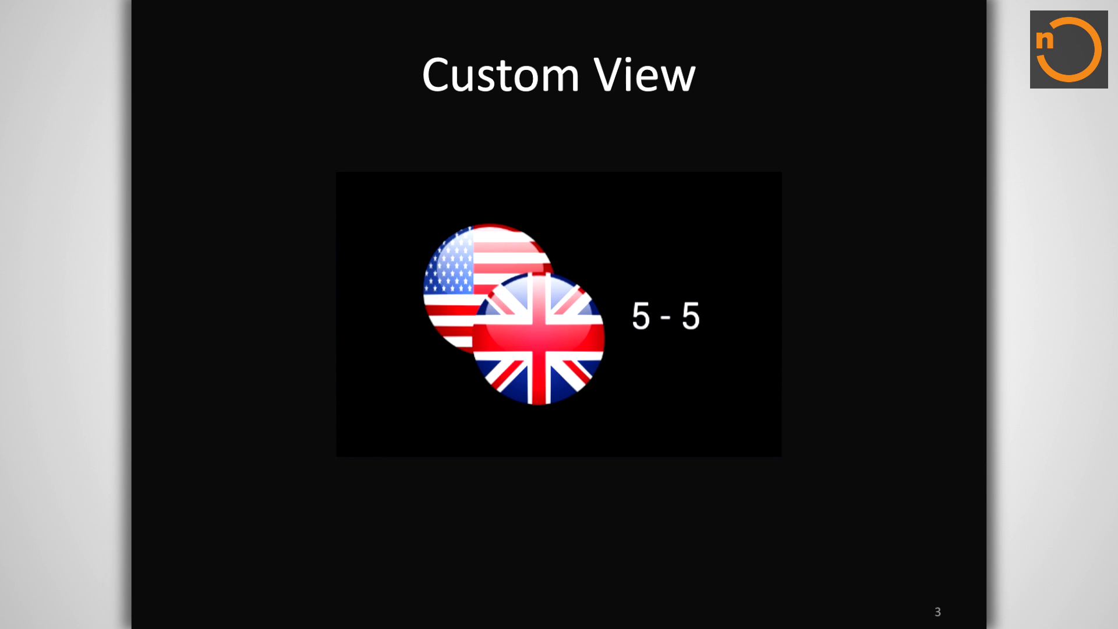
# Advance from the Custom View flag-and-score slide to the Measurement onMeasure code slide
pyautogui.press('Right')
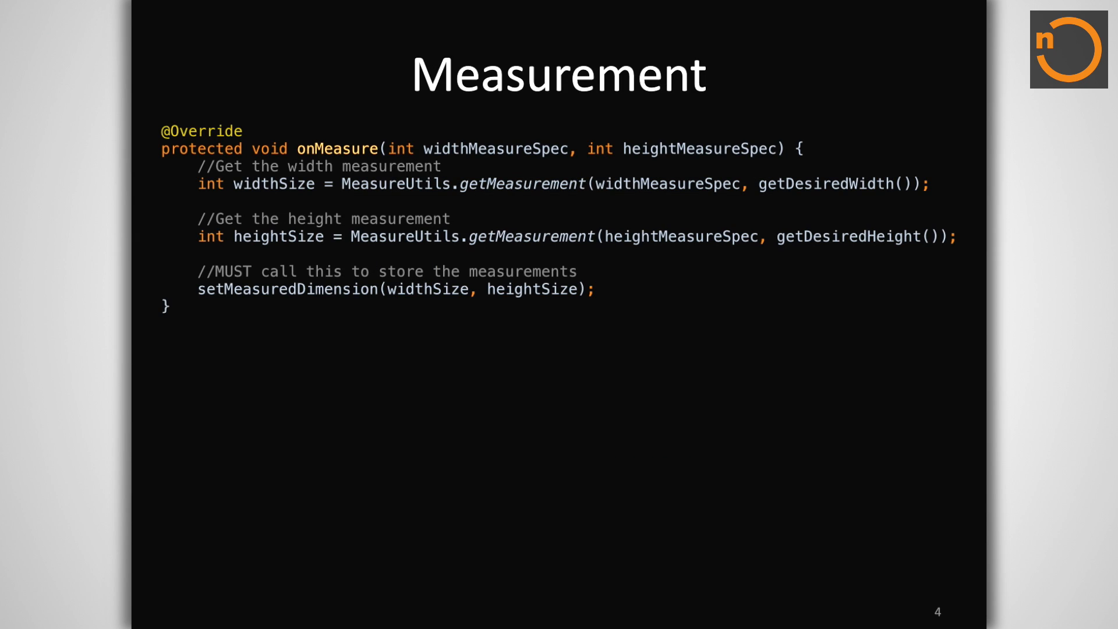